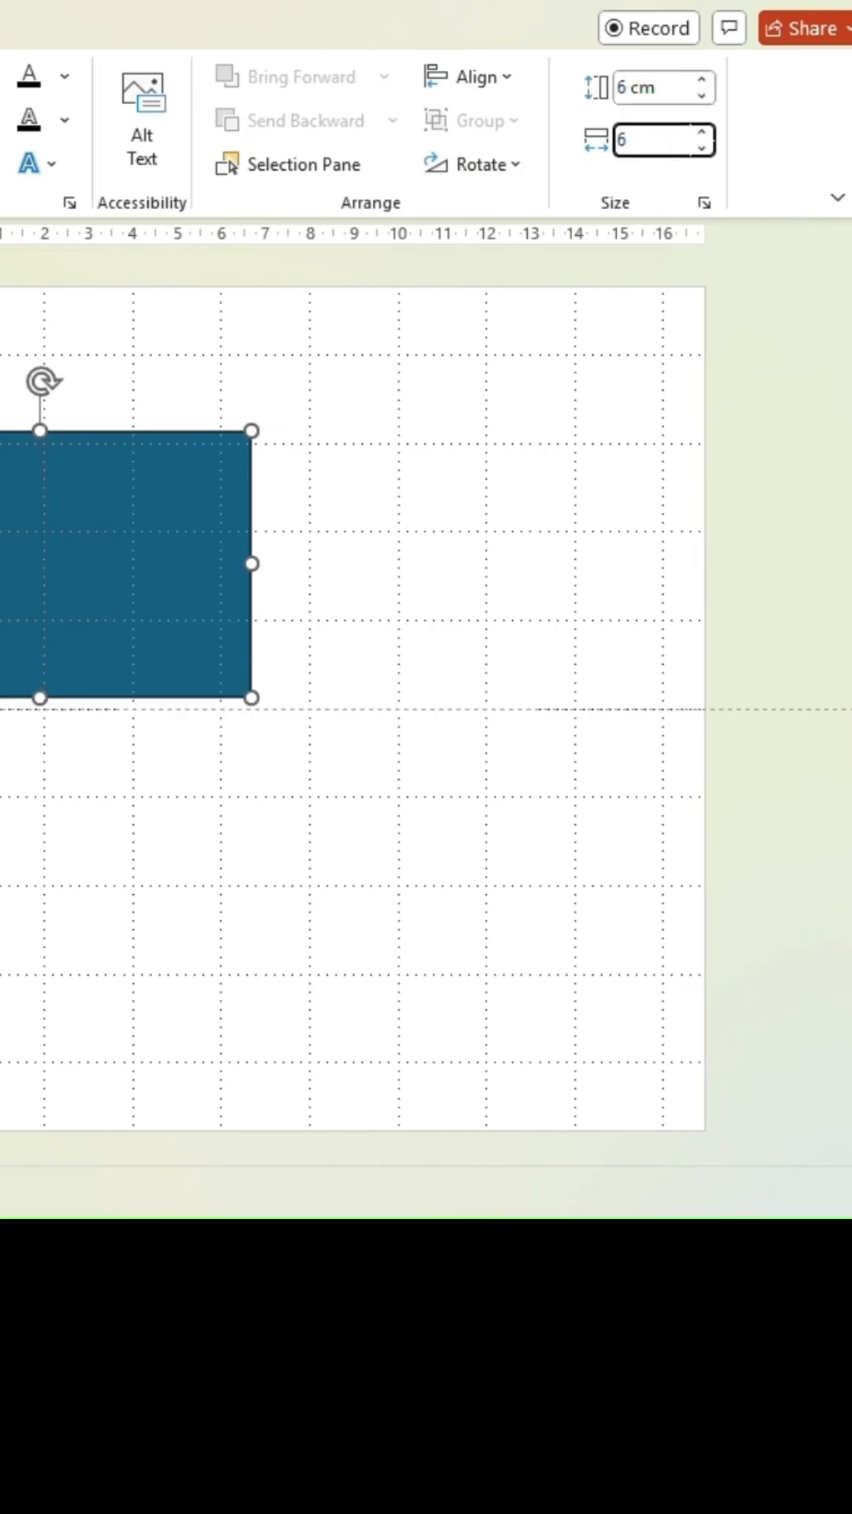
# - Open More Rotation Options for the 6 cm square to show the Format Shape pane
pyautogui.click(473, 163)
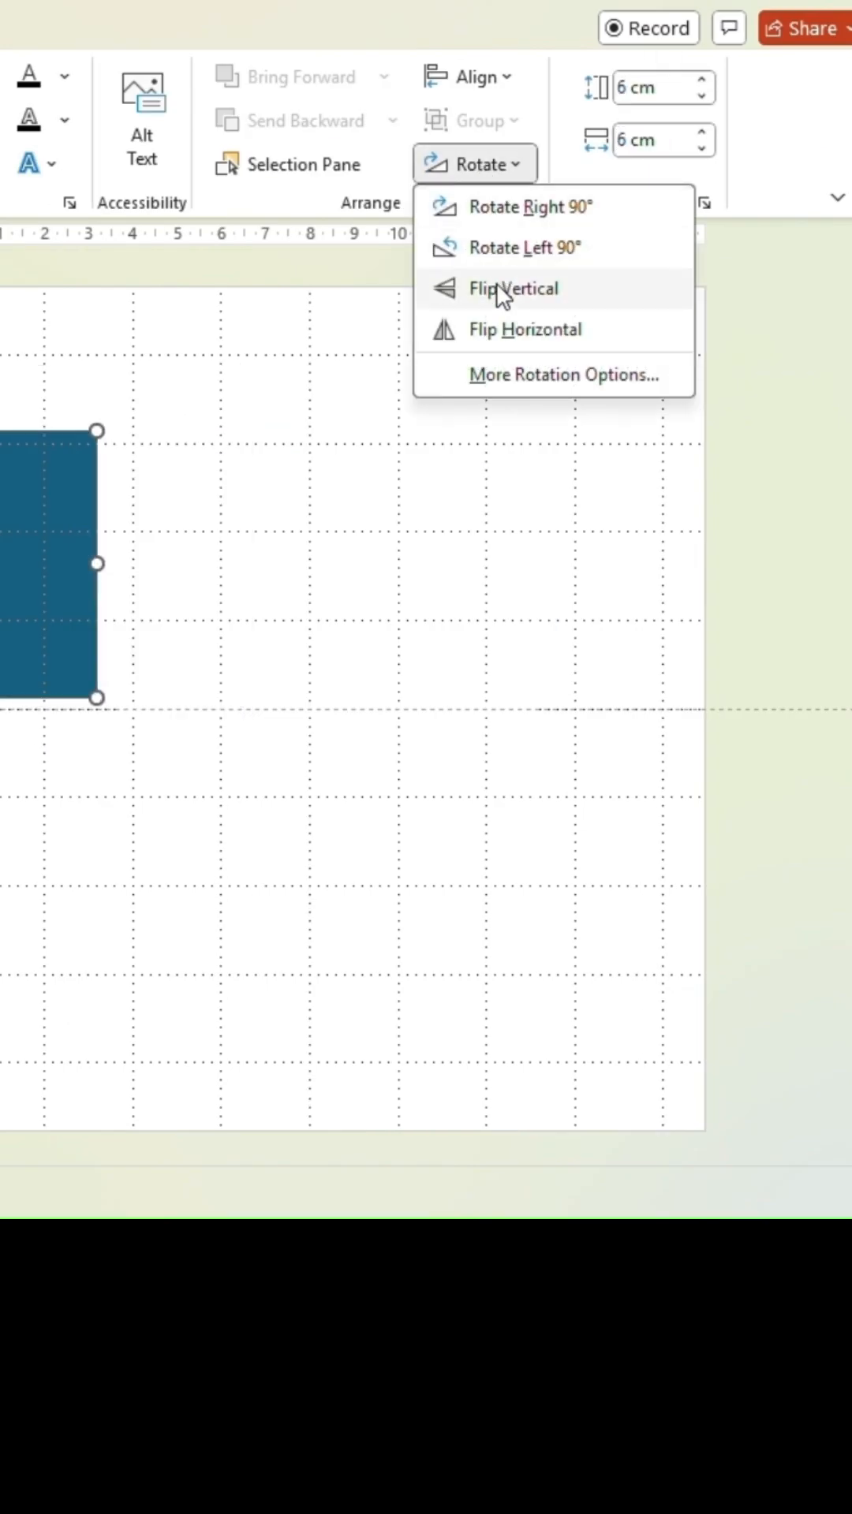
pyautogui.click(564, 375)
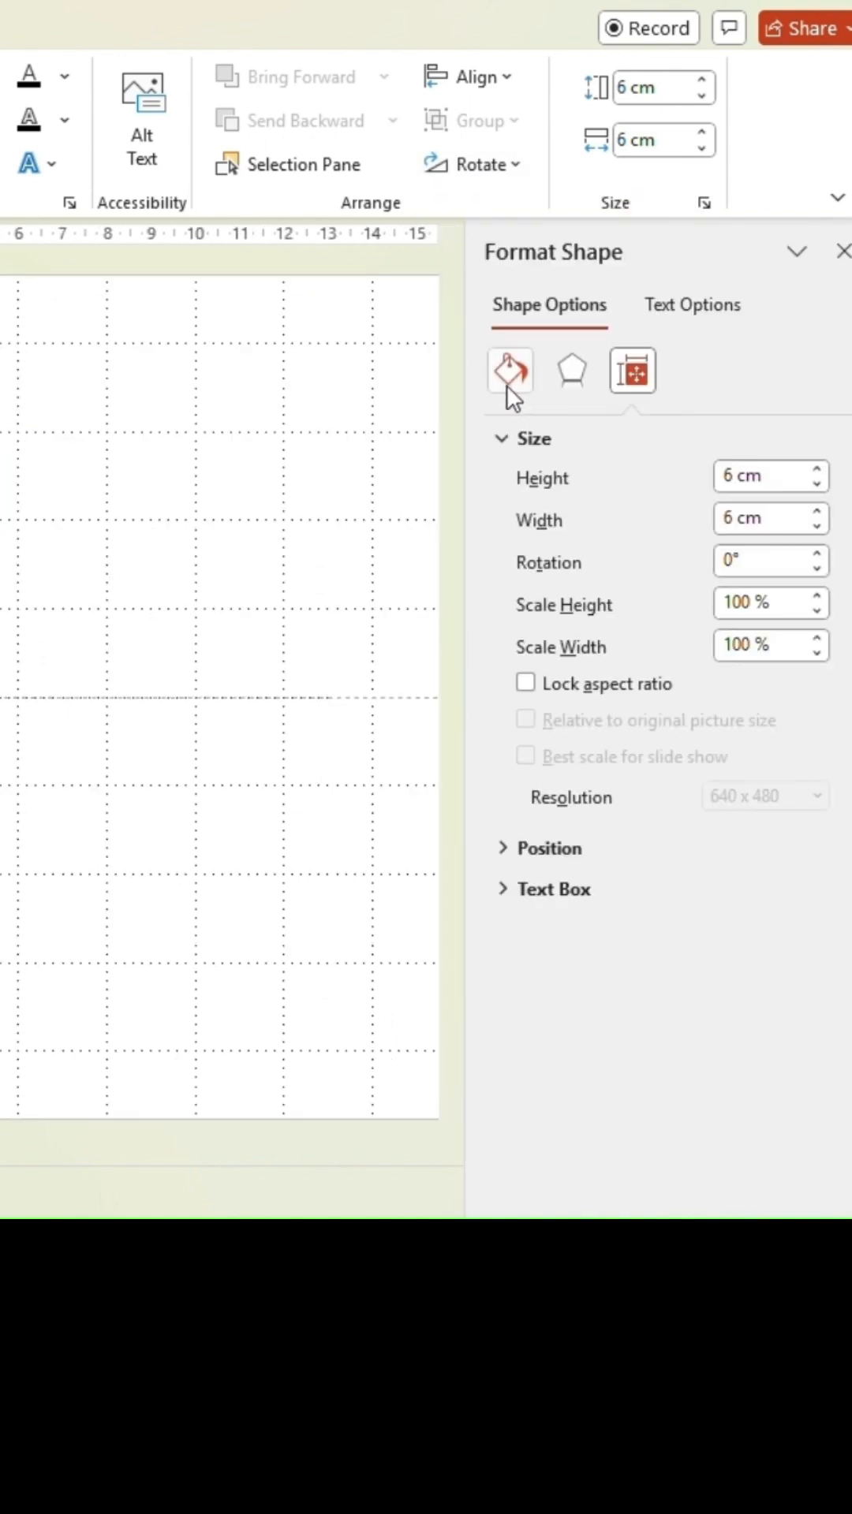
# - Enter a 45° rotation so the teal square becomes a diamond
pyautogui.click(762, 560)
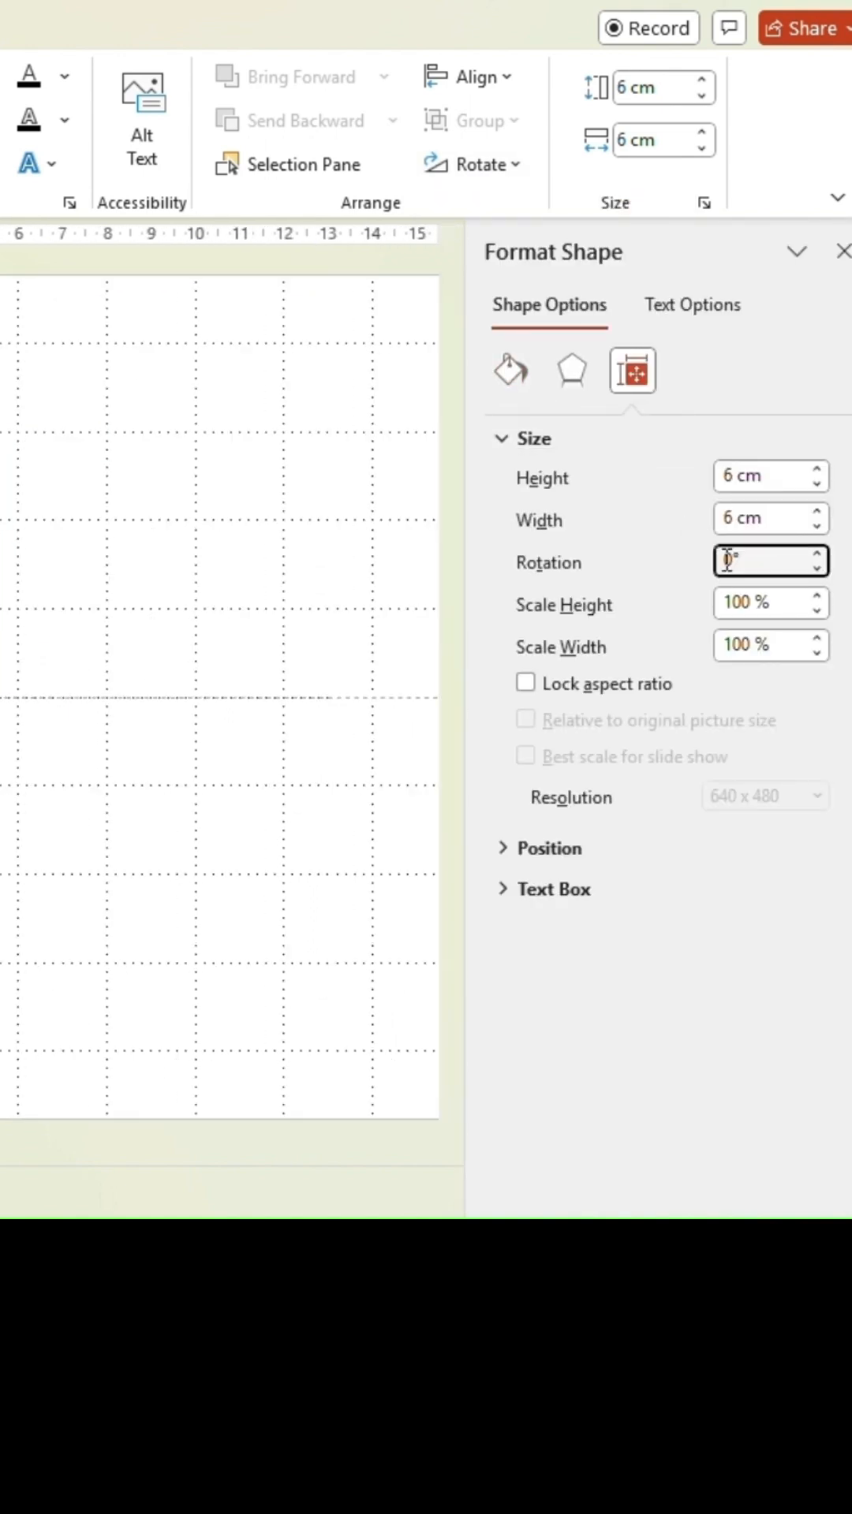
pyautogui.write('45')
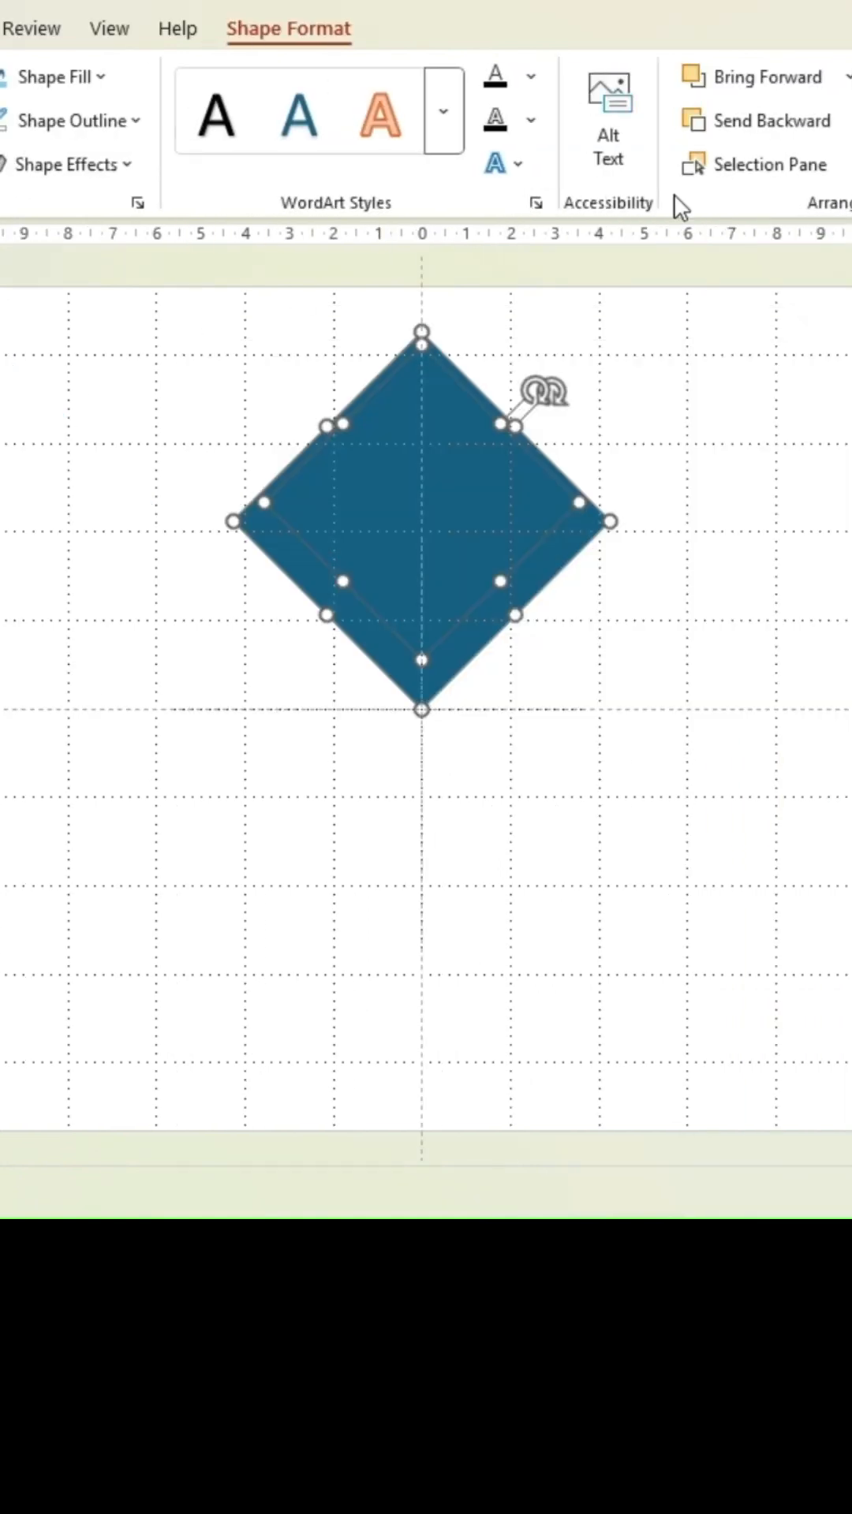
# - Arrange four diamond copies into one large diamond with thin gaps, then open Shape Effects
pyautogui.click(577, 77)
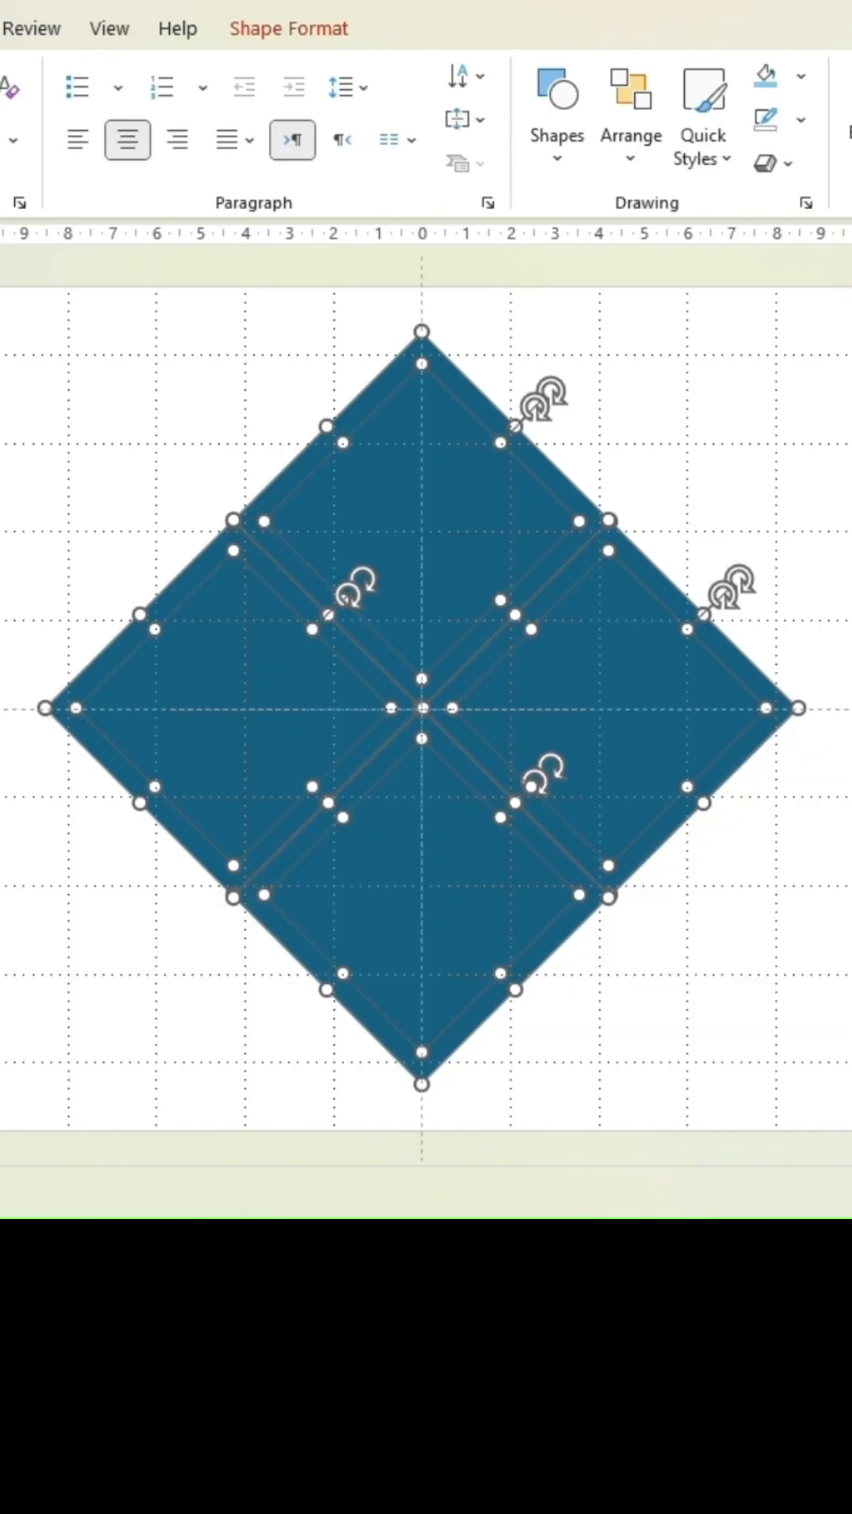
pyautogui.click(137, 164)
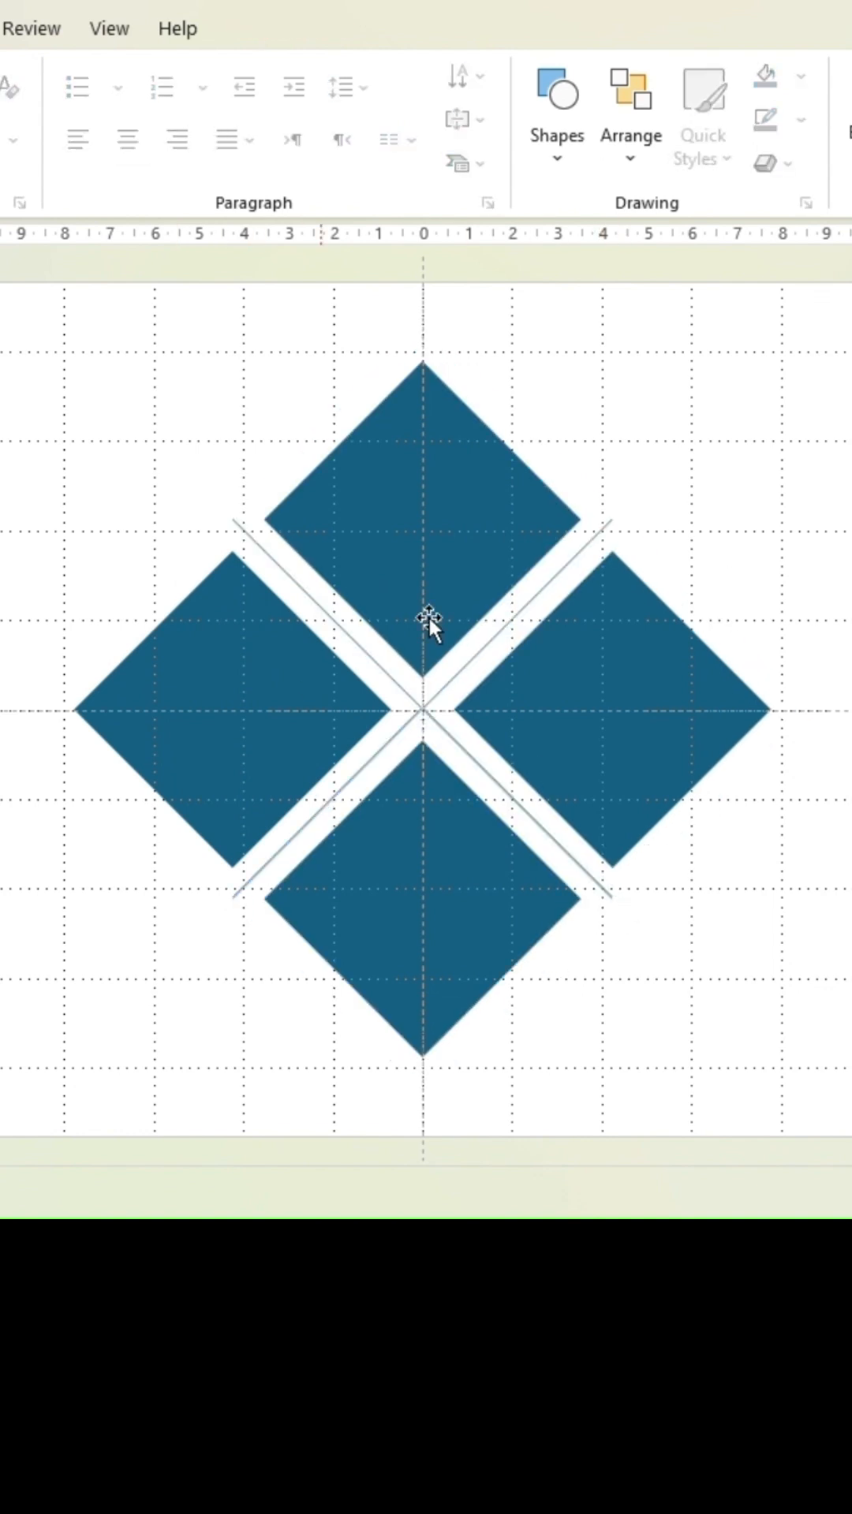
pyautogui.click(322, 162)
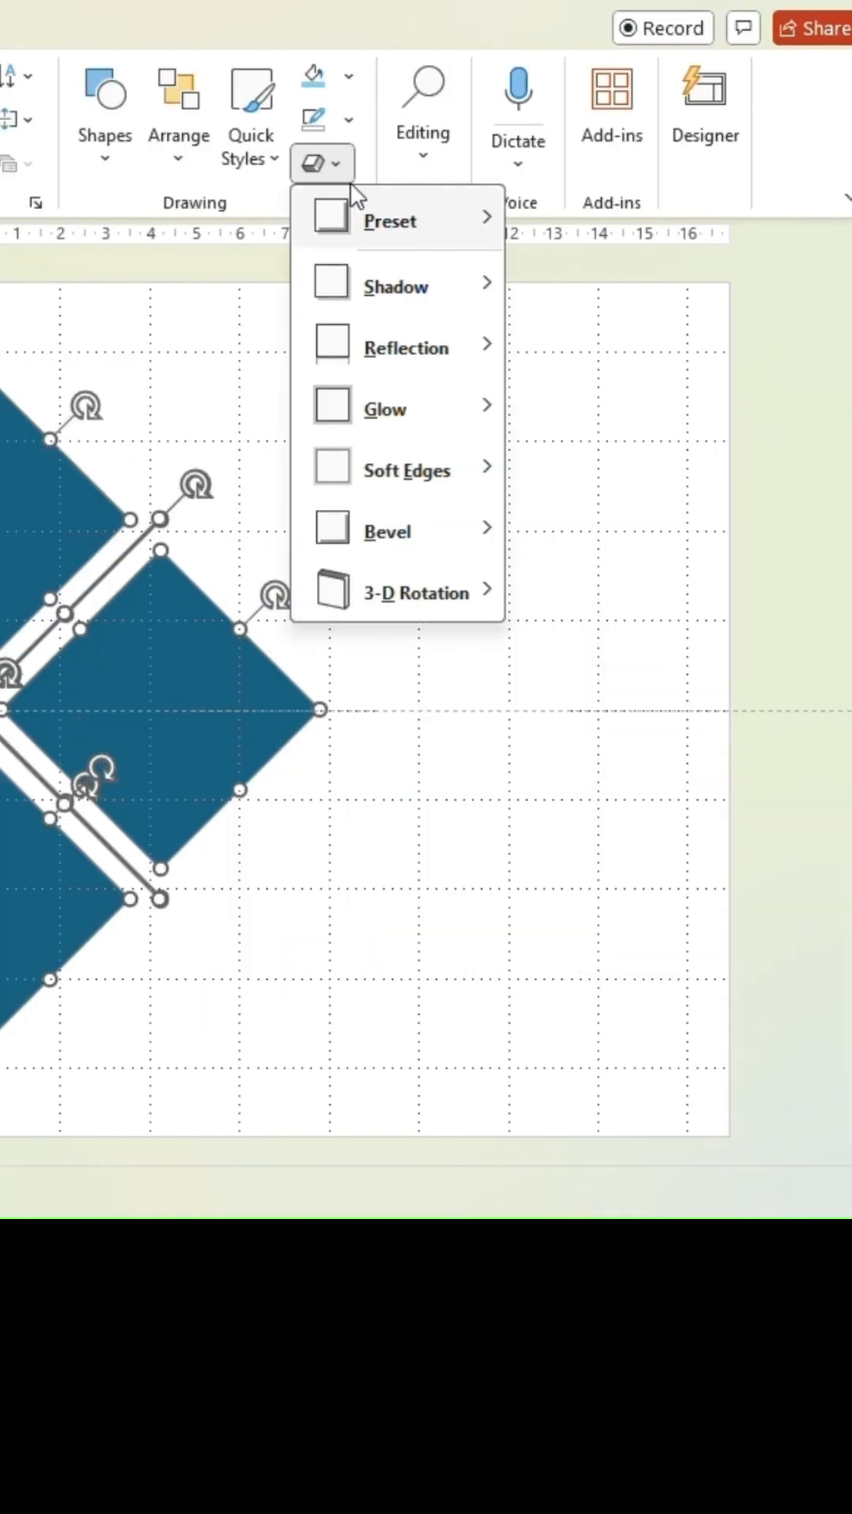